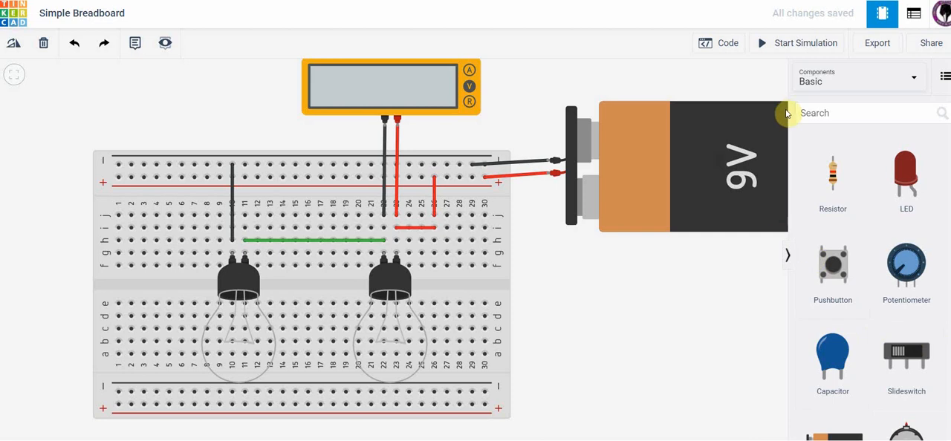
Step: Start the simulation so both bulbs light and the multimeter reads 4.43 V
{"action": "left_click", "coordinate": [796, 42]}
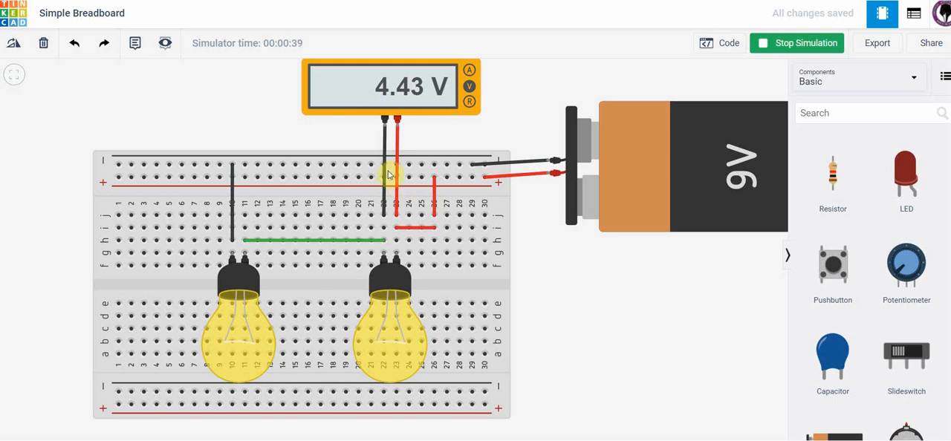
Step: Stop the simulation and rewire the meter's COM lead beside the left bulb's wire, coloured black
{"action": "left_click", "coordinate": [797, 42]}
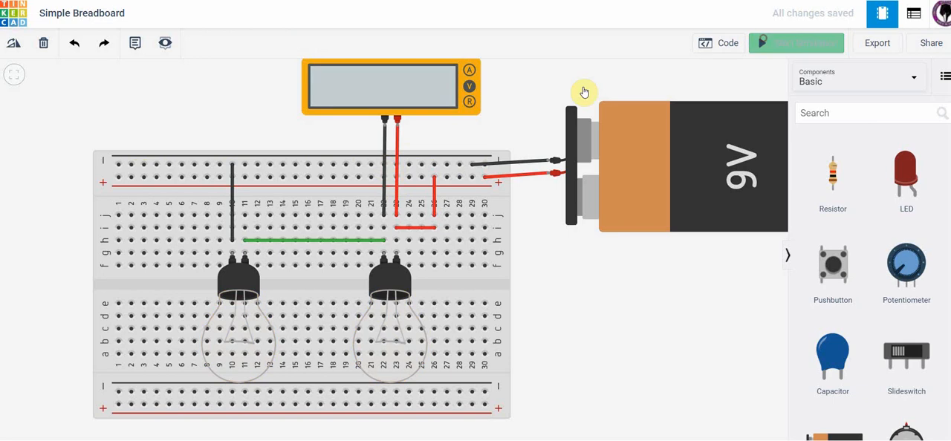
{"action": "left_click", "coordinate": [383, 174]}
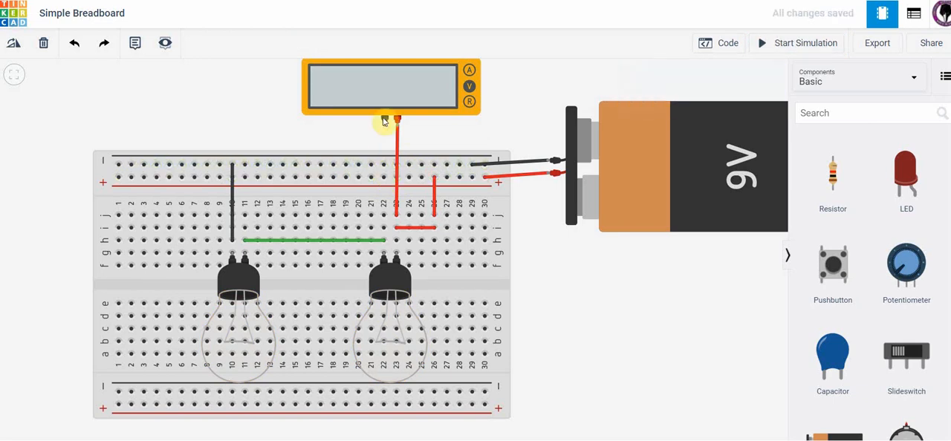
{"action": "left_click_drag", "start_coordinate": [381, 119], "coordinate": [253, 165]}
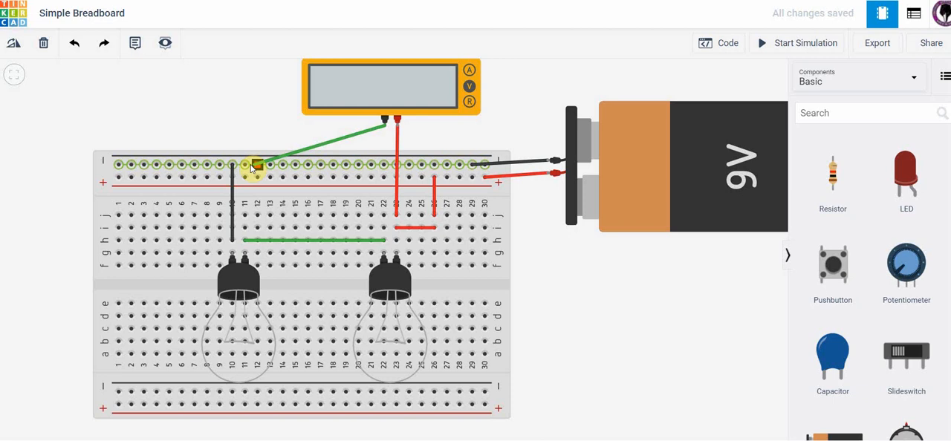
{"action": "left_click", "coordinate": [250, 167]}
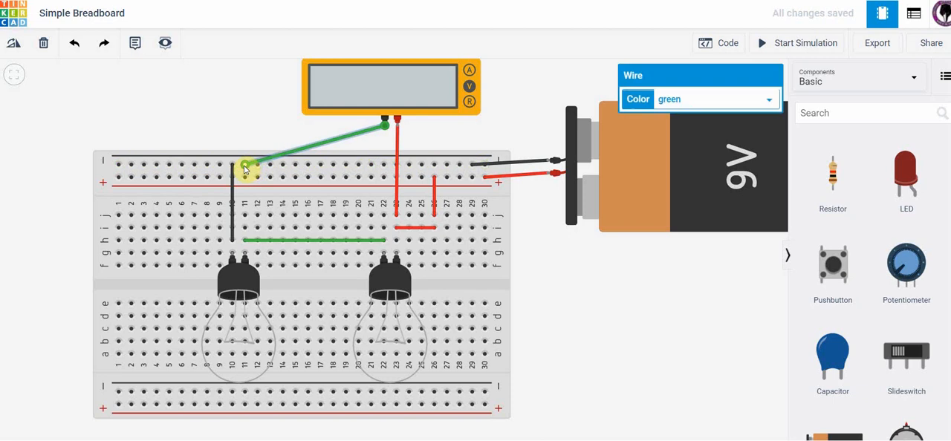
{"action": "left_click", "coordinate": [769, 98]}
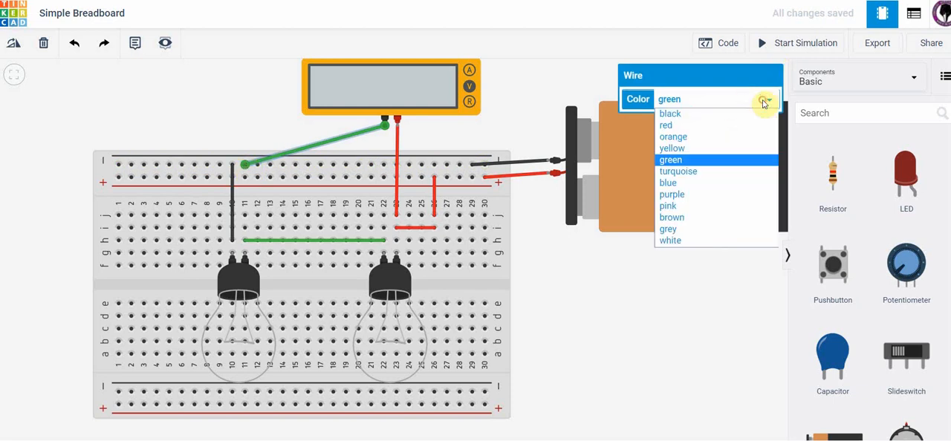
{"action": "left_click", "coordinate": [669, 113]}
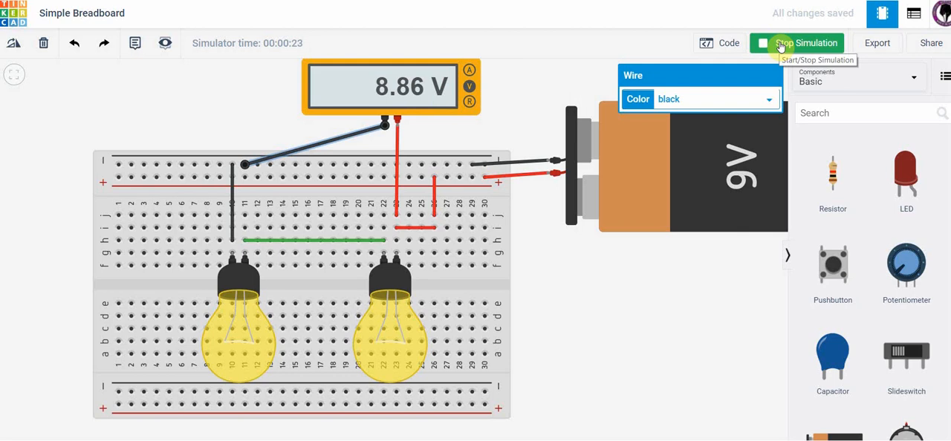
Step: Stop the simulation and rewire both meter leads near the right bulb, coloured black and red
{"action": "left_click", "coordinate": [805, 41]}
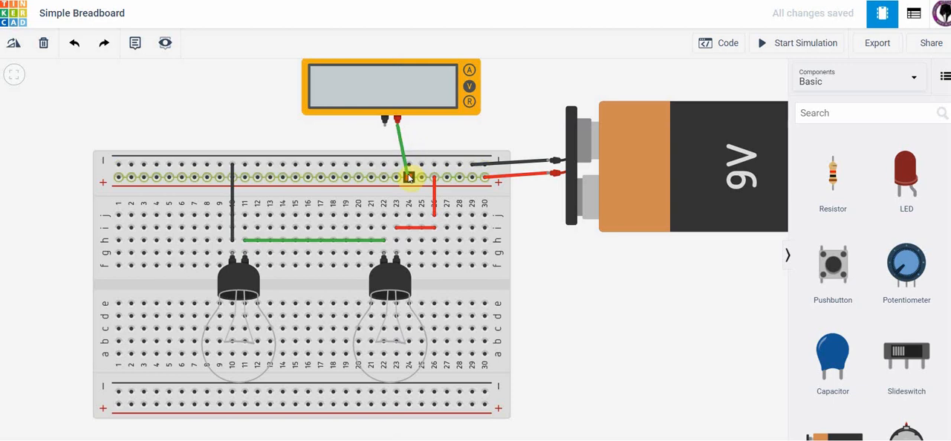
{"action": "left_click", "coordinate": [409, 178]}
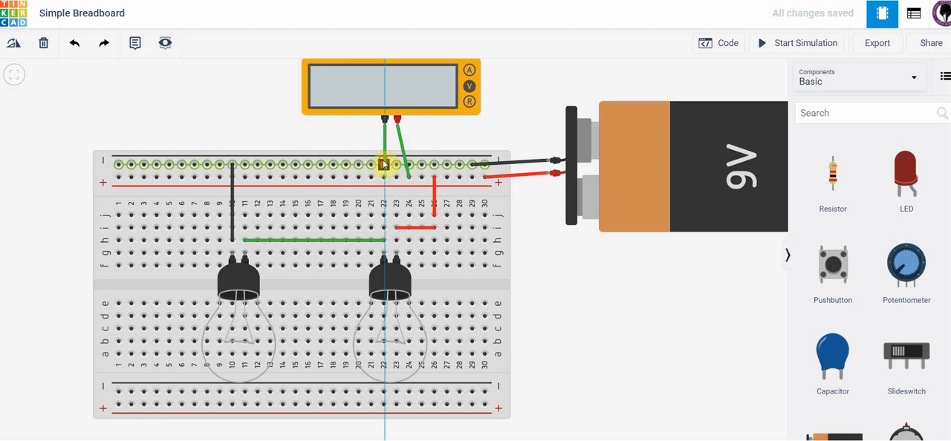
{"action": "left_click", "coordinate": [384, 165]}
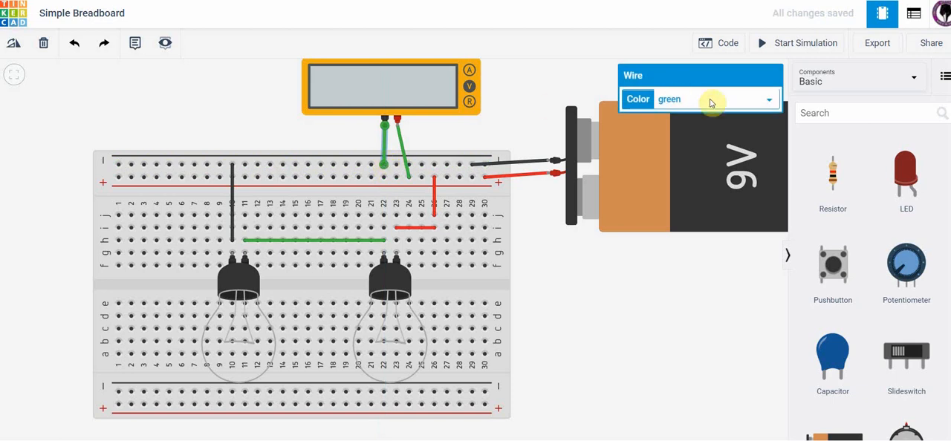
{"action": "left_click", "coordinate": [770, 98]}
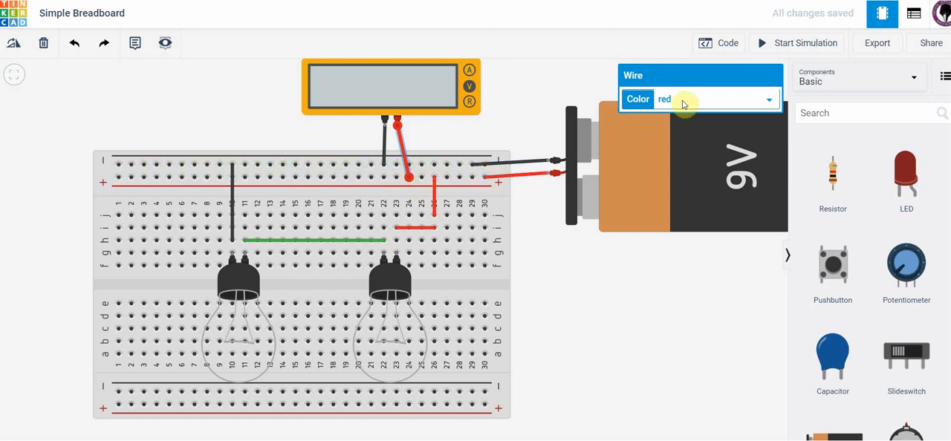
{"action": "left_click", "coordinate": [797, 41]}
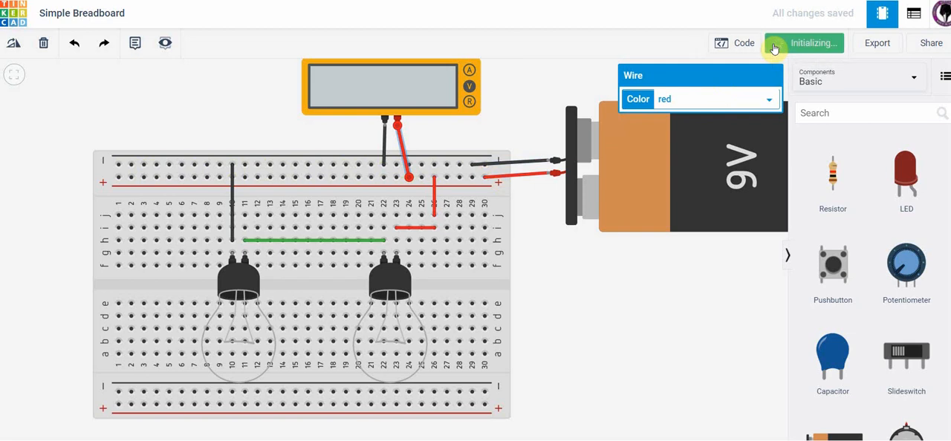
Step: Run the simulation for an 8.86 V reading, then stop it
{"action": "left_click", "coordinate": [804, 42]}
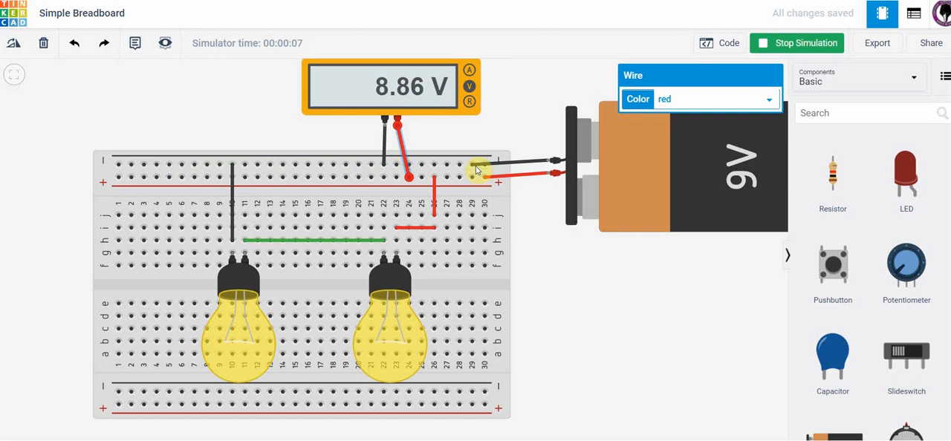
{"action": "left_click", "coordinate": [797, 42]}
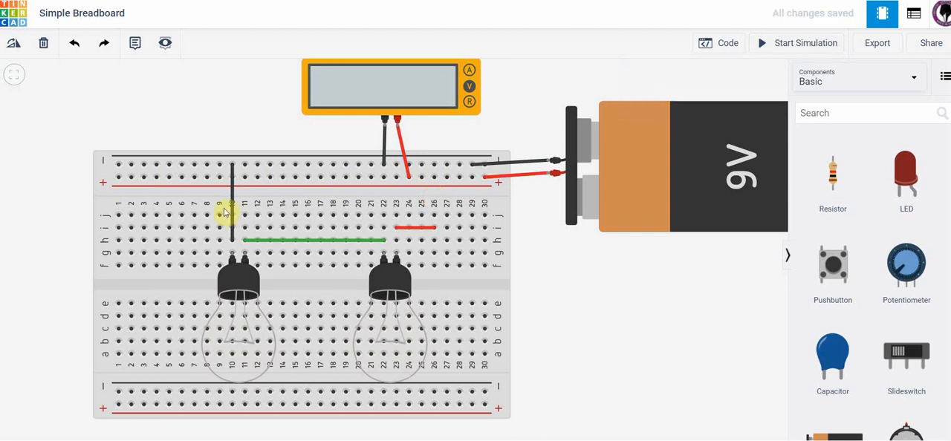
Step: Select the black wire above the left bulb for deletion
{"action": "left_click", "coordinate": [226, 211]}
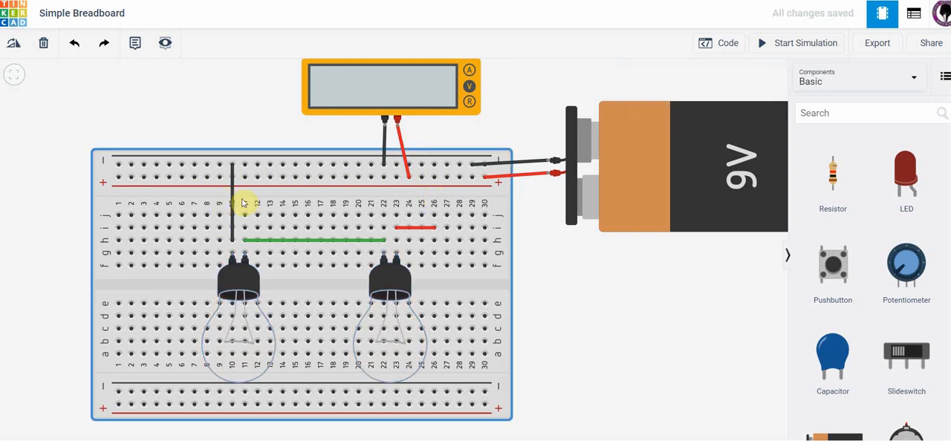
{"action": "left_click", "coordinate": [231, 200]}
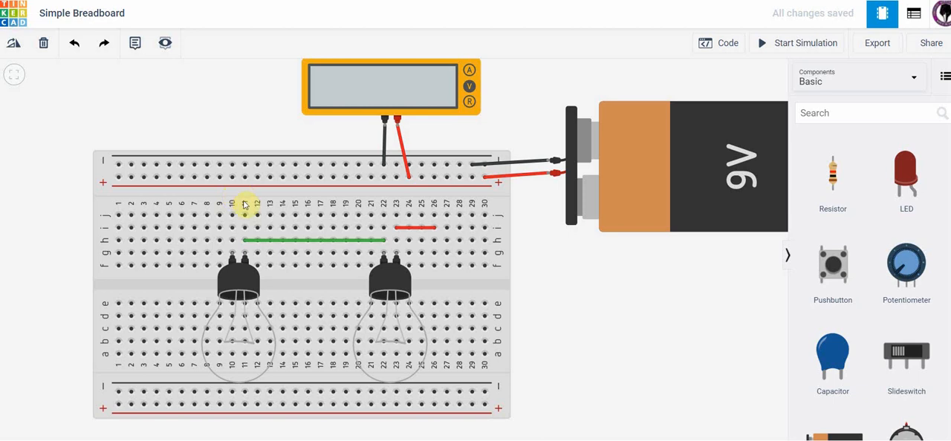
{"action": "mouse_move", "coordinate": [473, 162]}
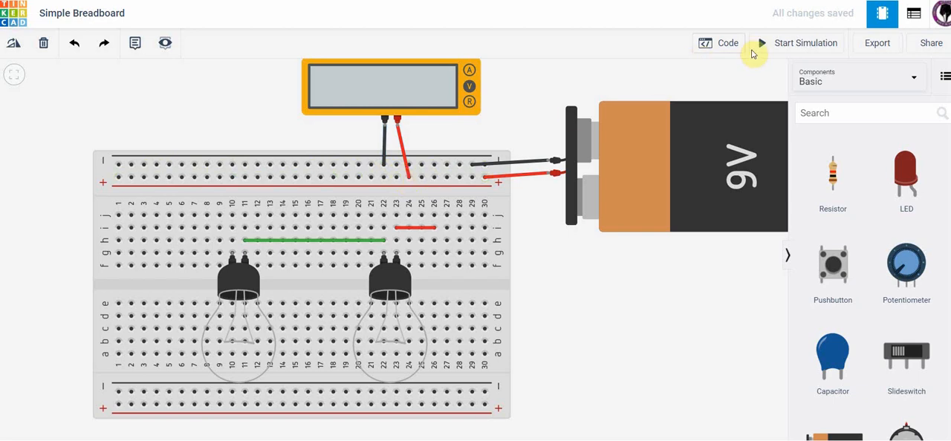
Step: Start the simulation on the open circuit: bulbs dark, multimeter reads 9.00 V
{"action": "left_click", "coordinate": [806, 42]}
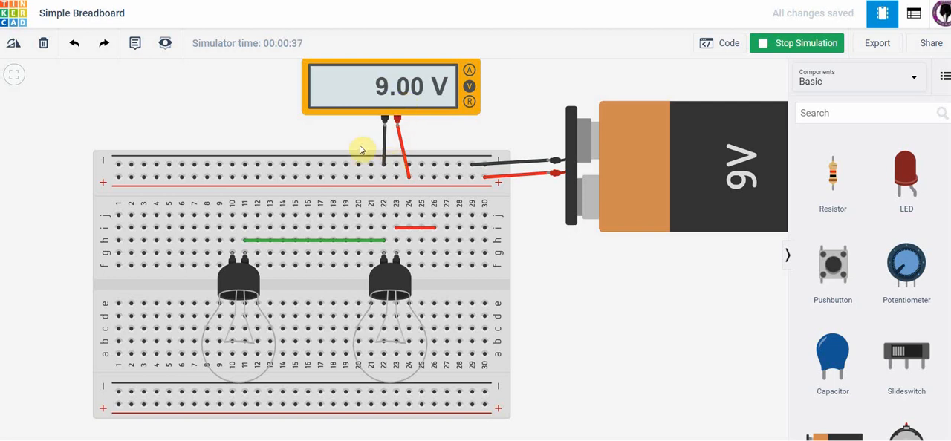
{"action": "mouse_move", "coordinate": [362, 147]}
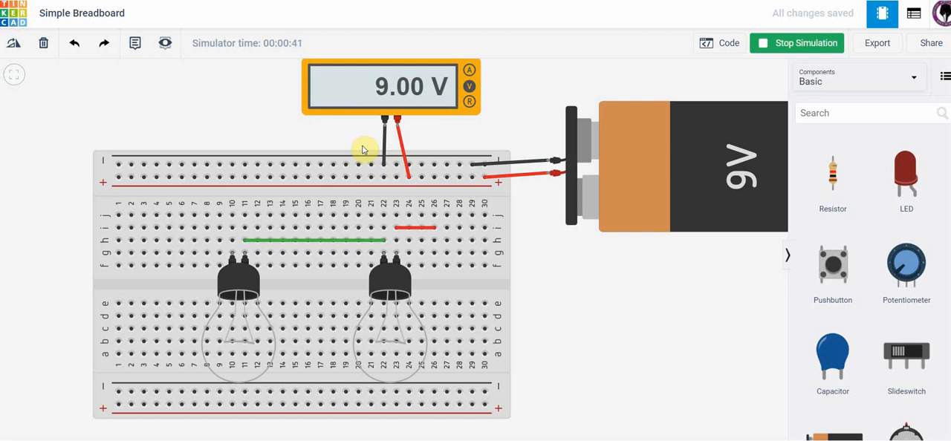
{"action": "mouse_move", "coordinate": [364, 132]}
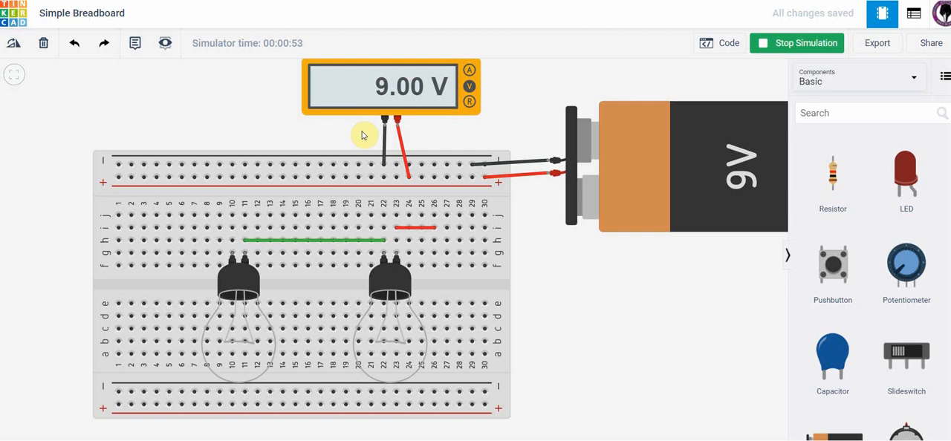
{"action": "mouse_move", "coordinate": [527, 110]}
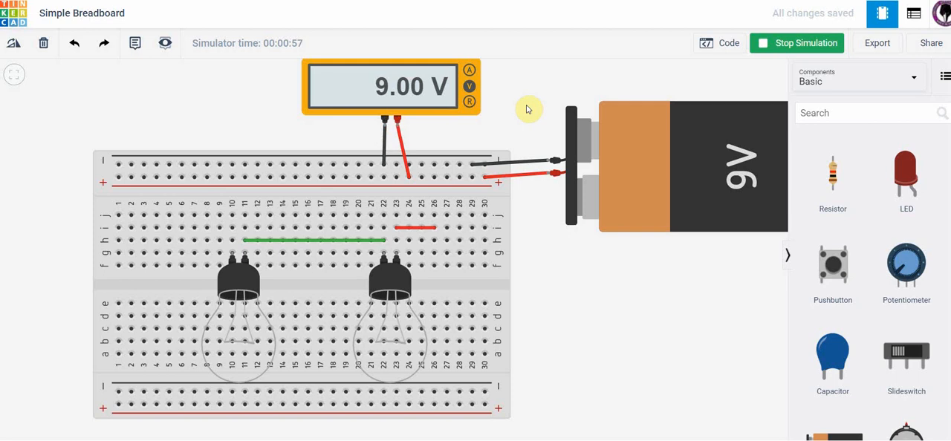